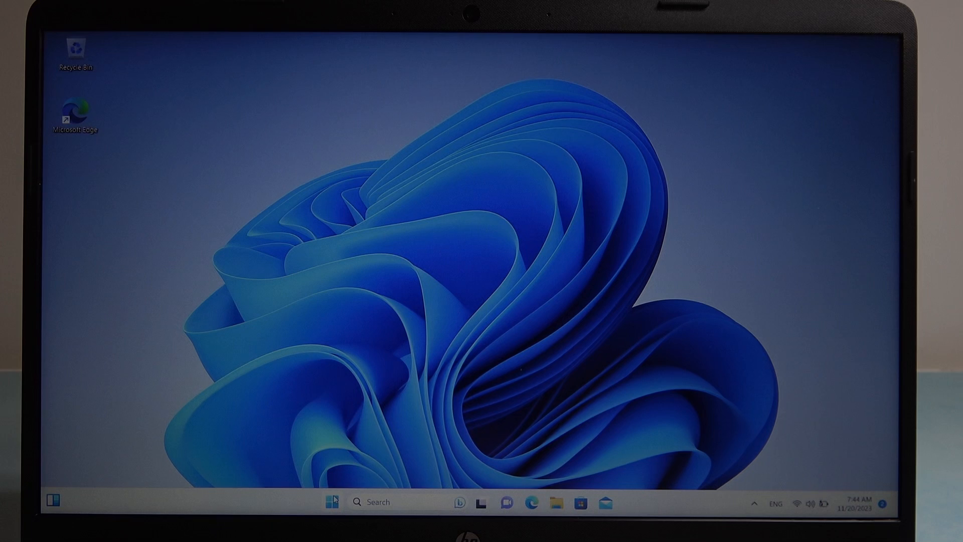
# Step: Launch Windows Settings from the pinned icon in the Start menu
pyautogui.click(332, 502)
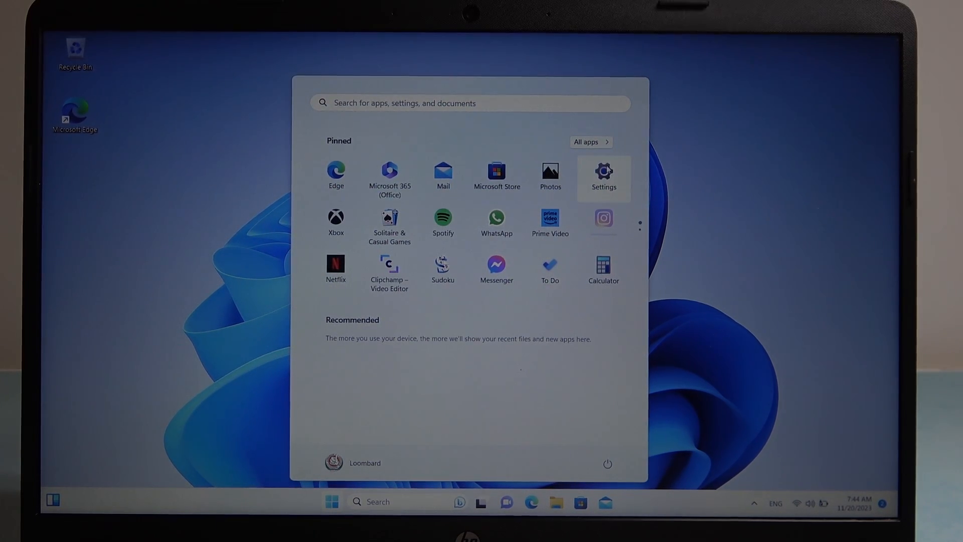
pyautogui.click(602, 174)
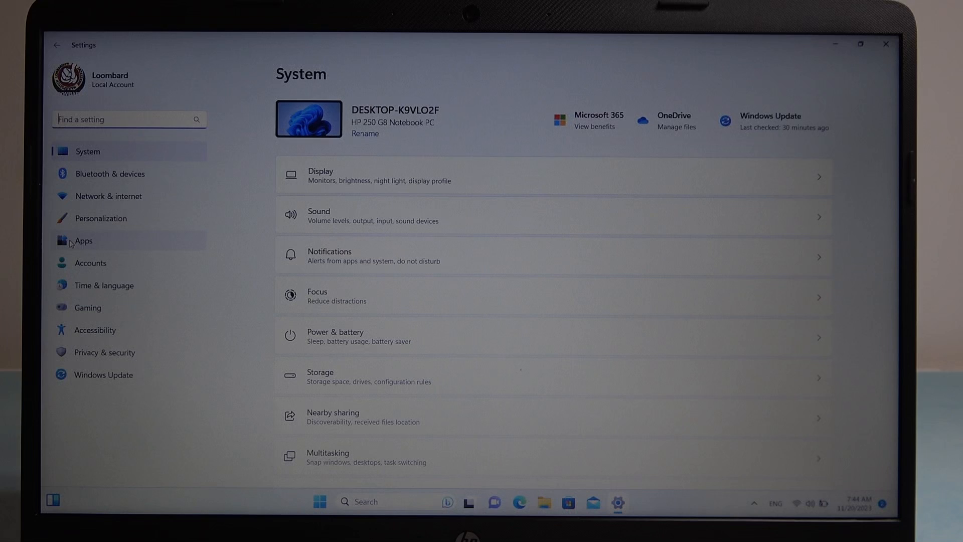
# Step: Go to the Time & language section in the Settings sidebar
pyautogui.click(104, 285)
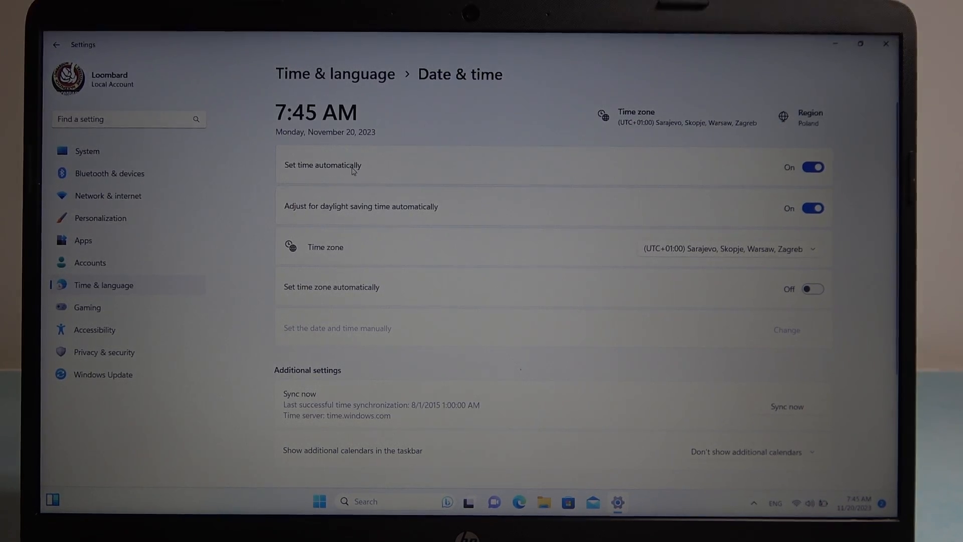
pyautogui.moveTo(421, 169)
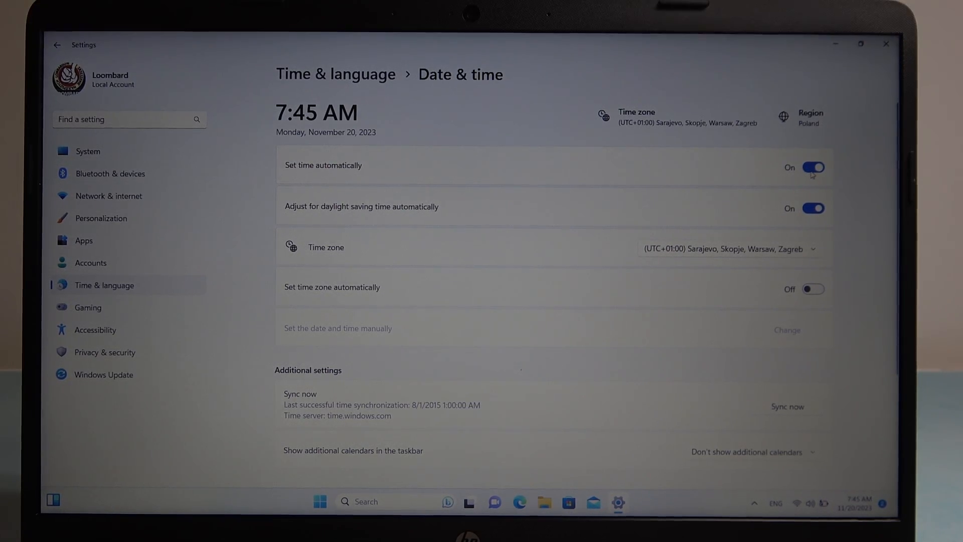
# Step: Turn off 'Set time automatically', then open and cancel the manual date and time dialog
pyautogui.click(813, 167)
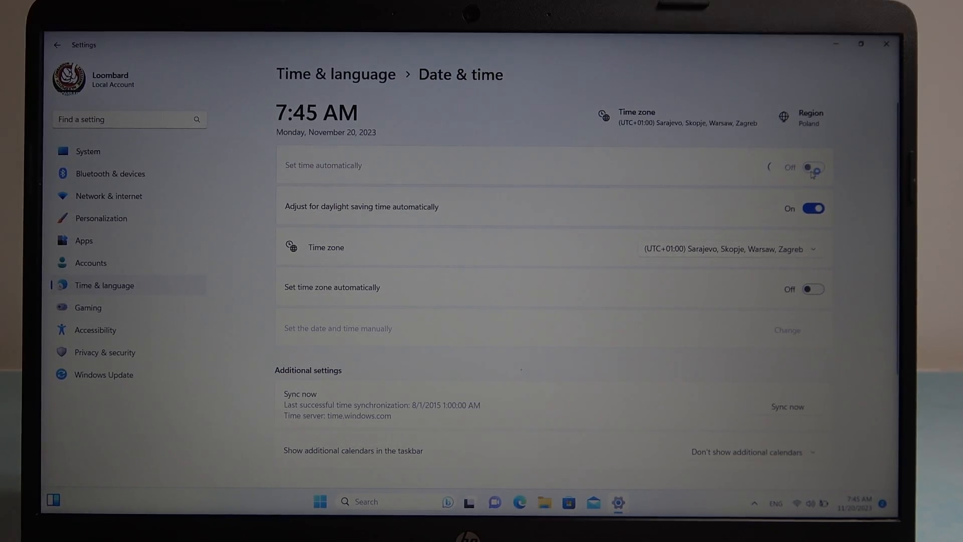
pyautogui.click(812, 167)
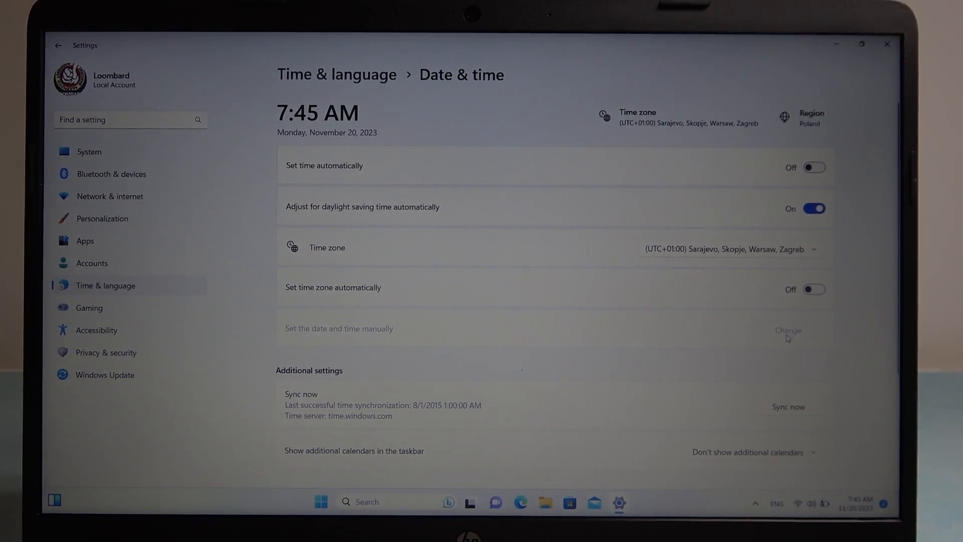
pyautogui.click(788, 330)
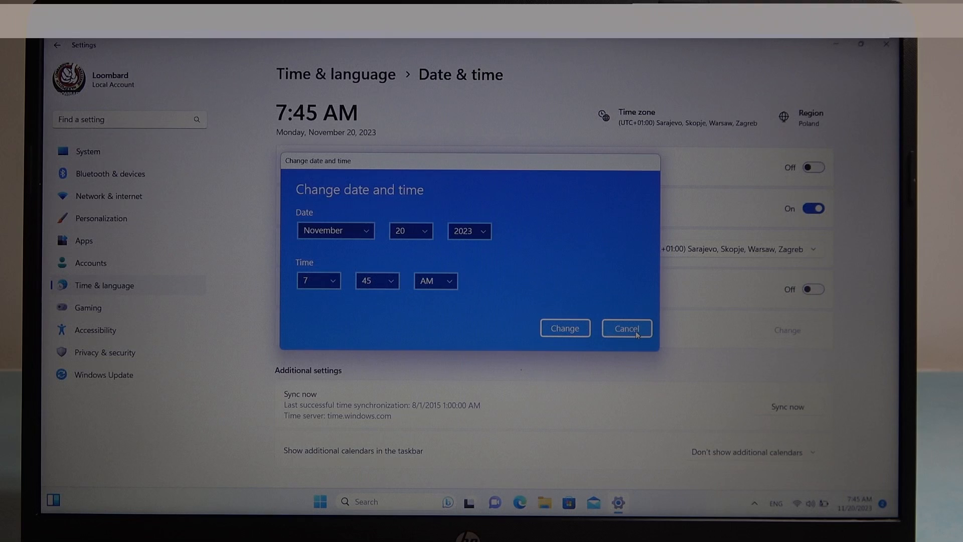
pyautogui.click(626, 328)
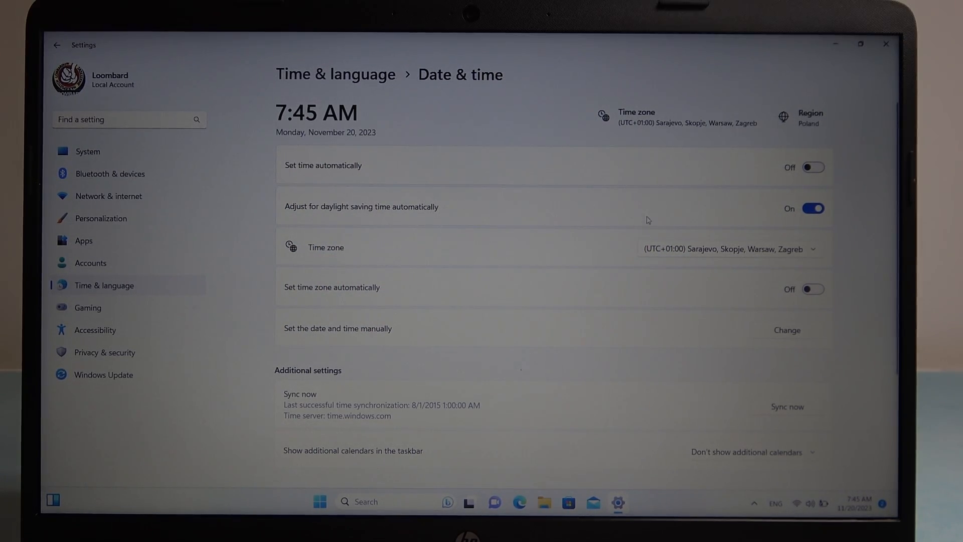
pyautogui.click(812, 208)
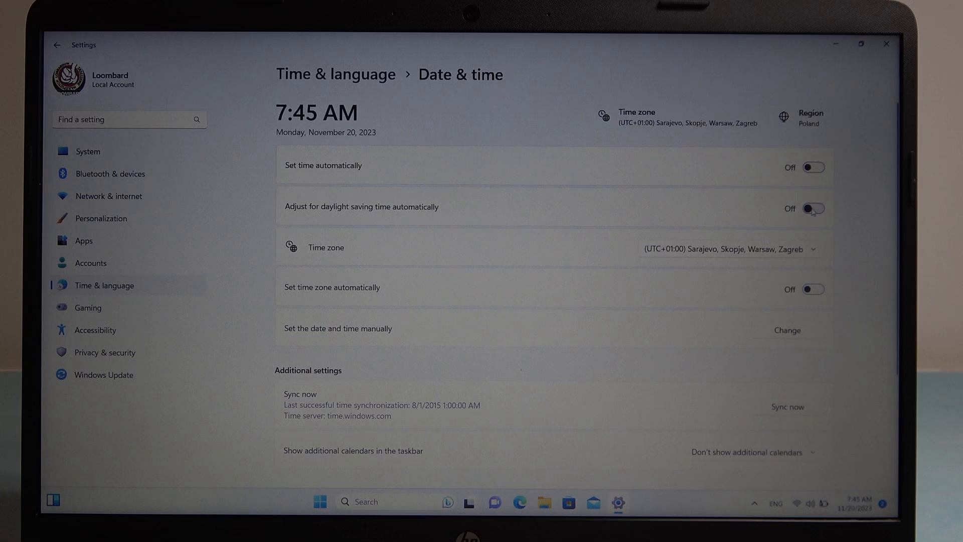
pyautogui.click(812, 209)
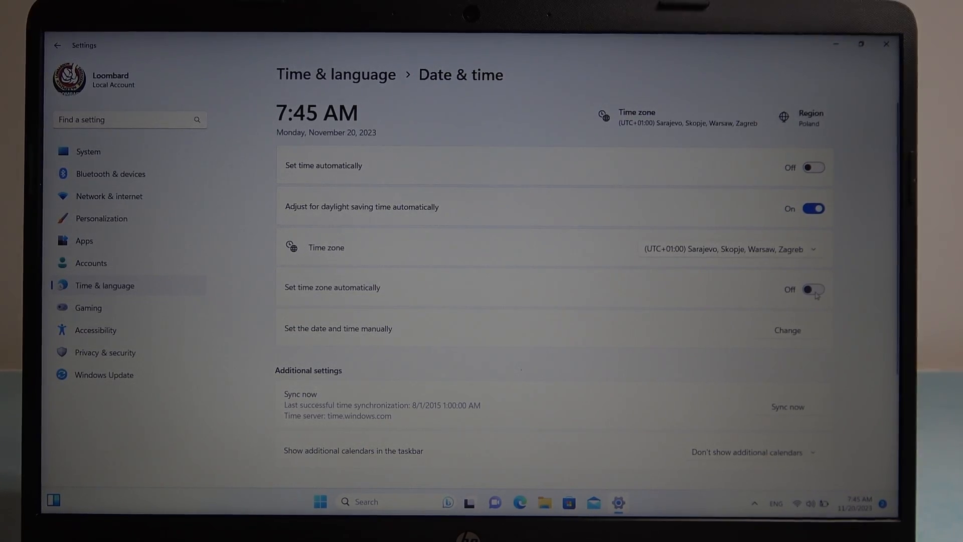
# Step: Turn on 'Set time zone automatically' and scroll down the Date & time page
pyautogui.click(813, 289)
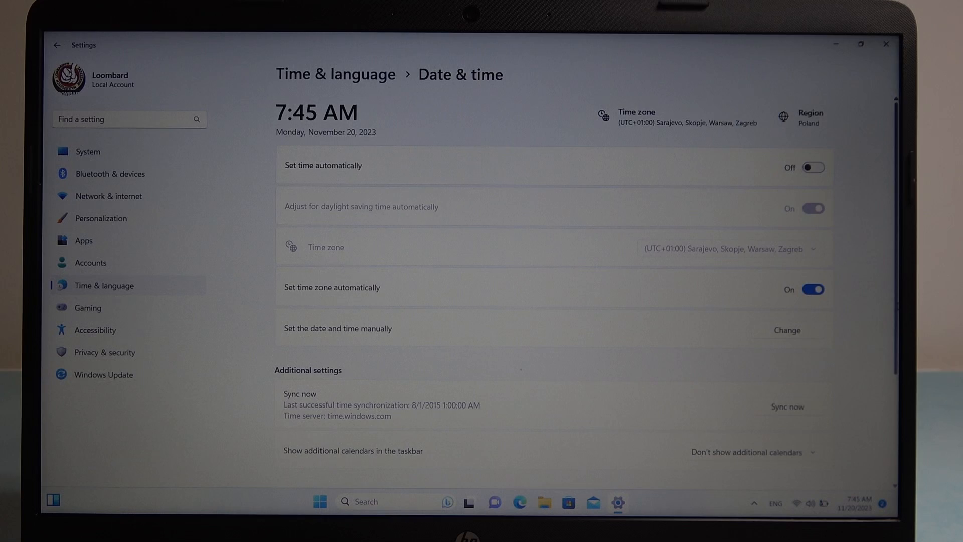
pyautogui.scroll(-3)
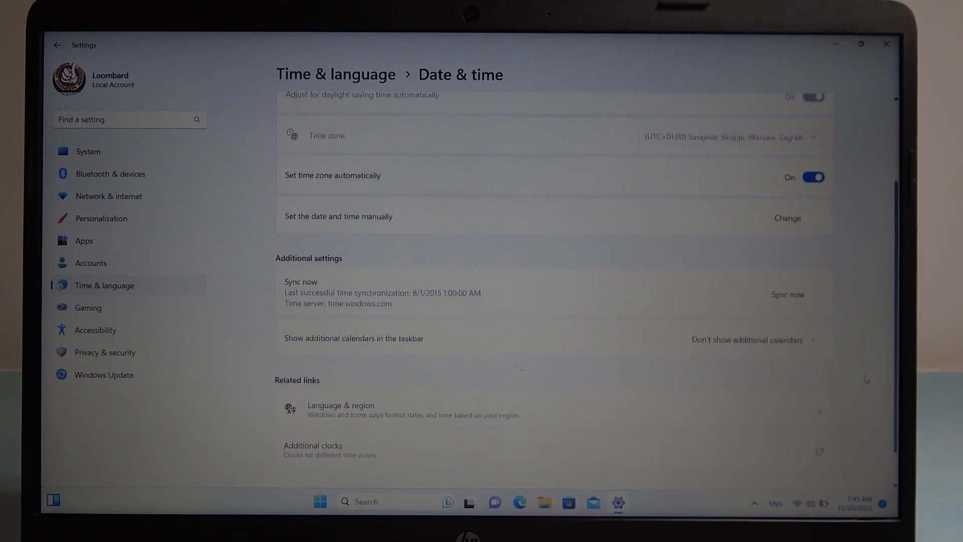